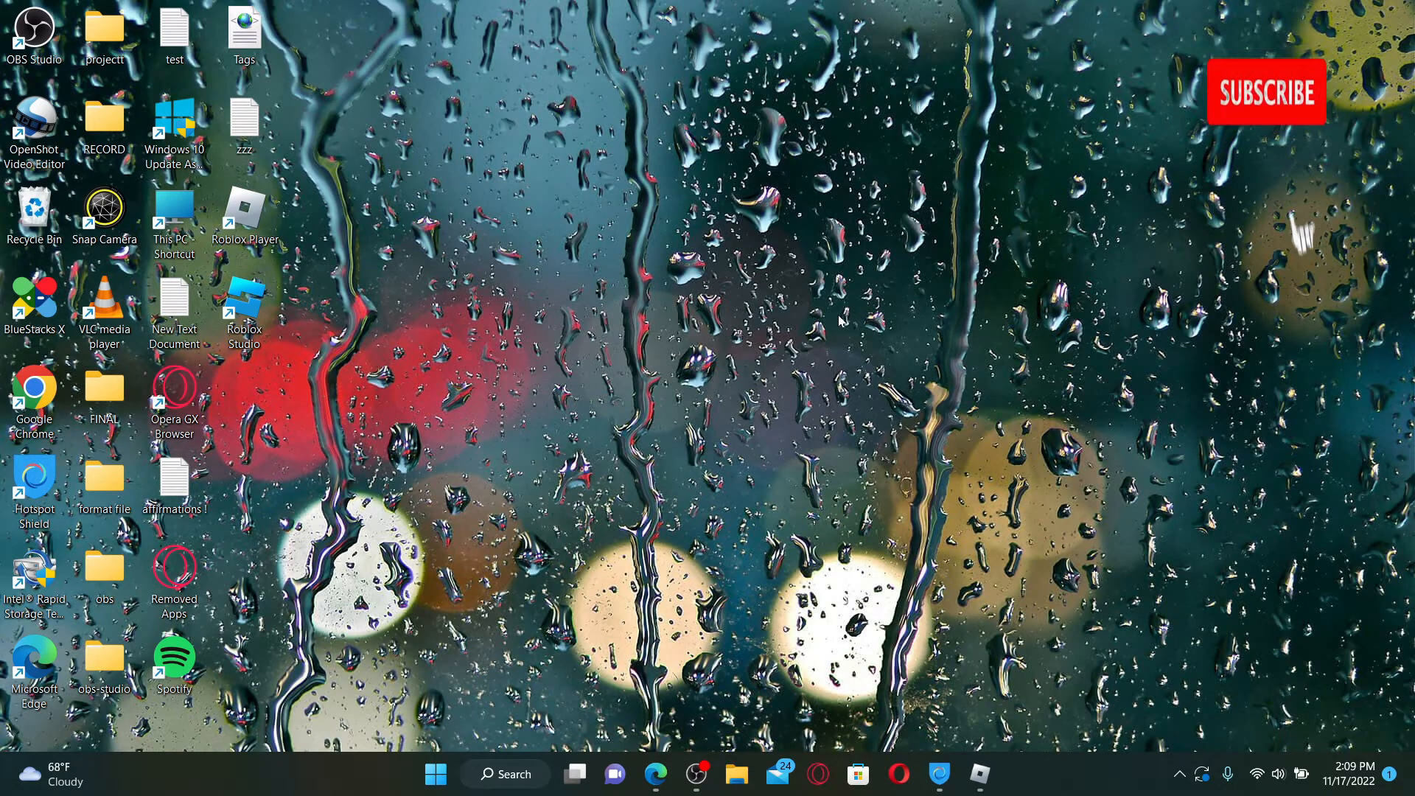
Load fiverr.com in Edge from the 'five' address-bar suggestion.
{"action": "left_click", "coordinate": [1266, 91]}
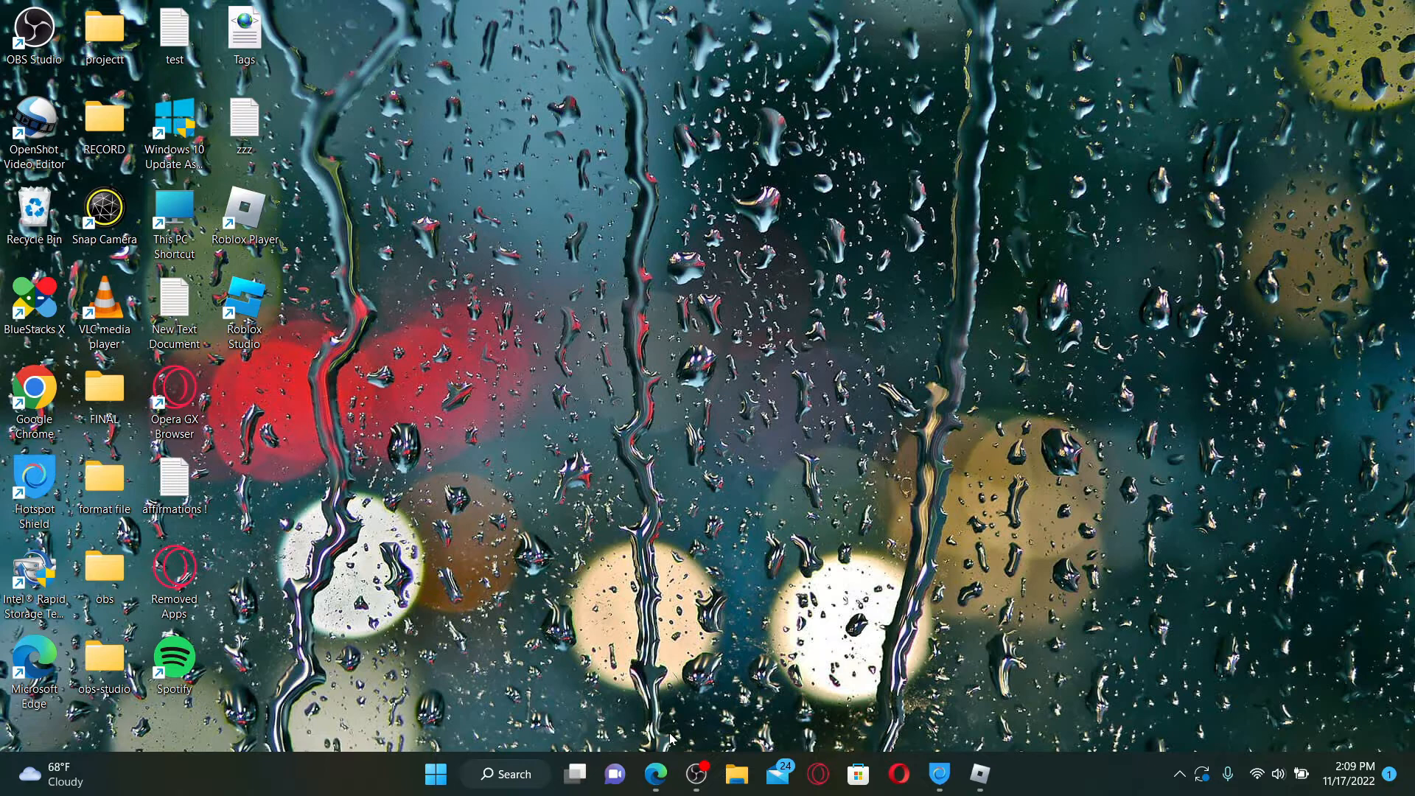
{"action": "left_click", "coordinate": [656, 773]}
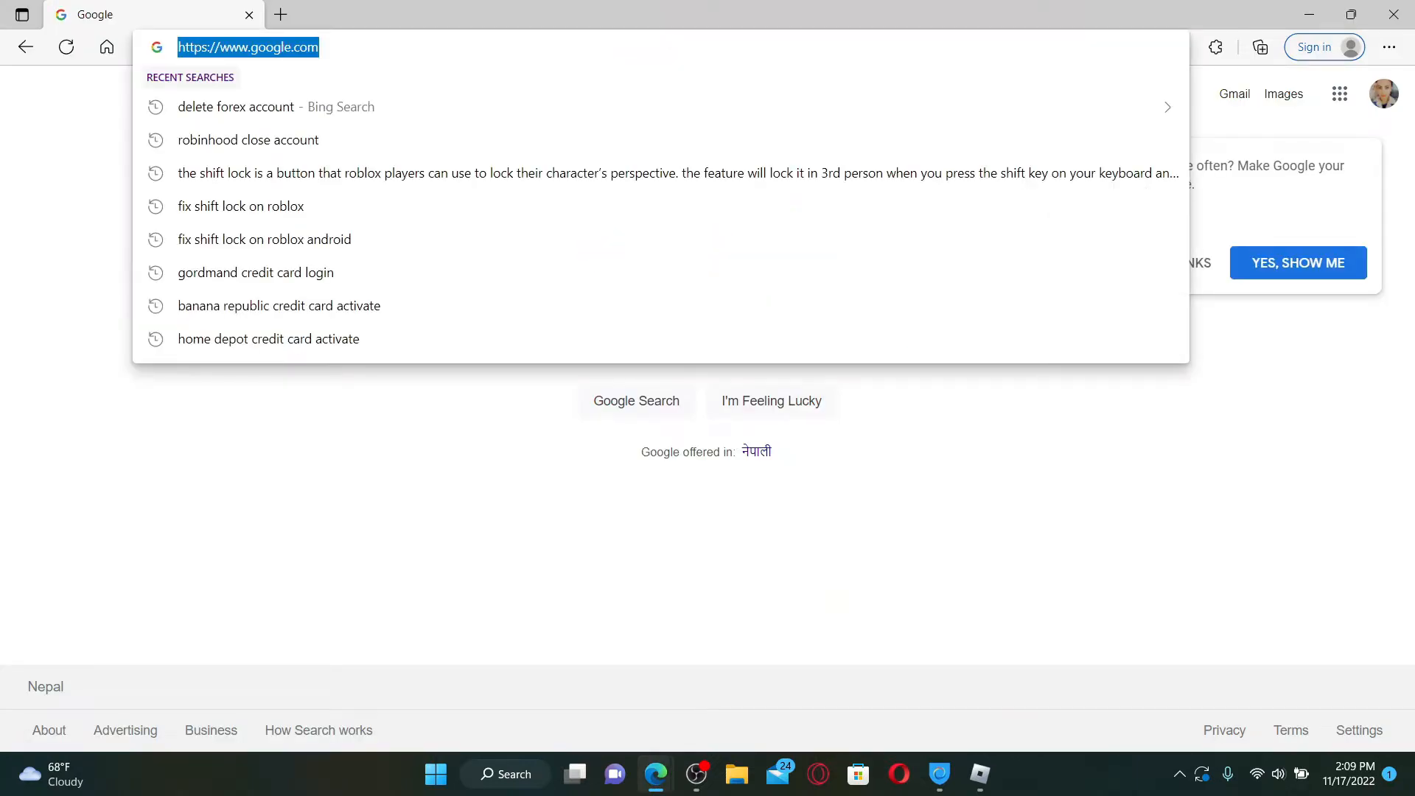
{"action": "type", "text": "fiverr.com"}
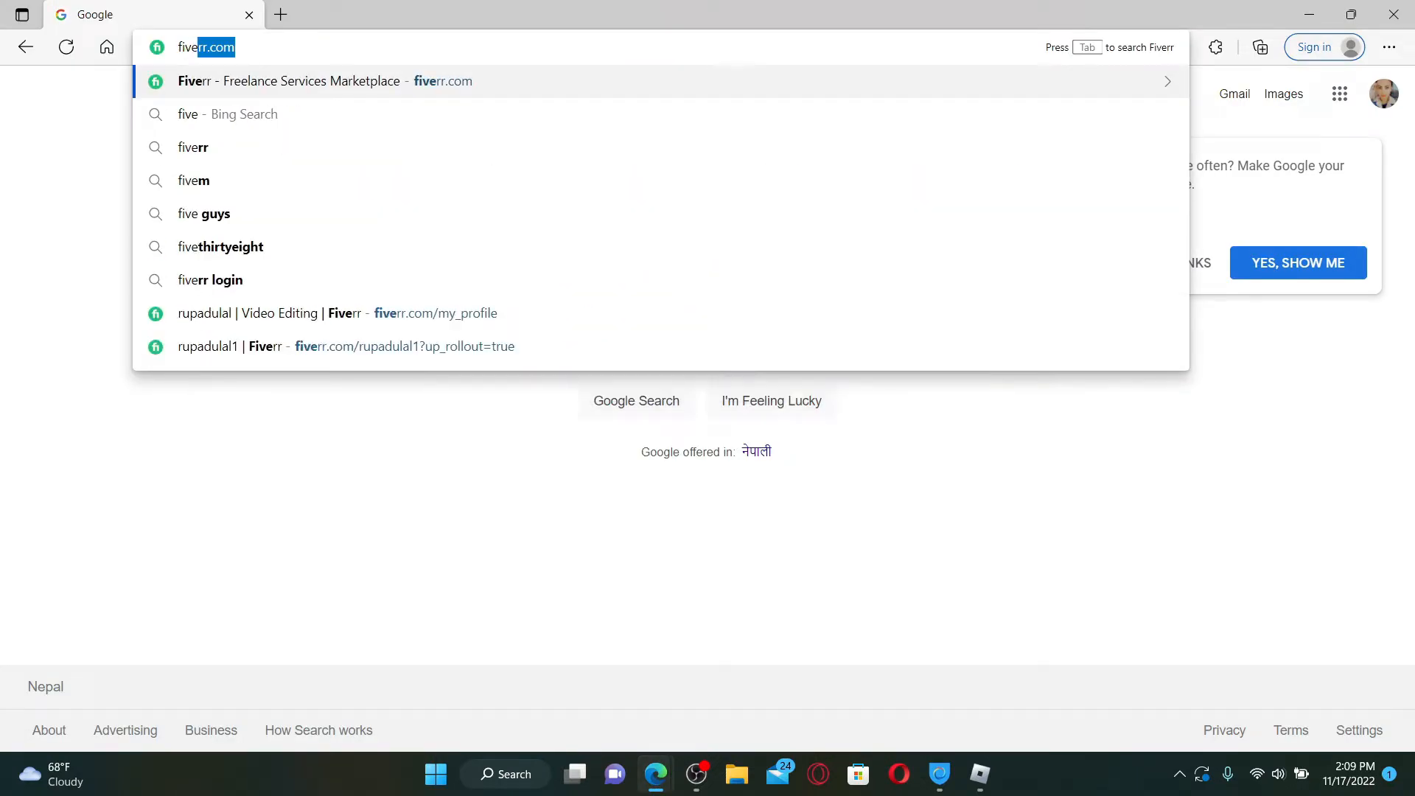
{"action": "left_click", "coordinate": [288, 81]}
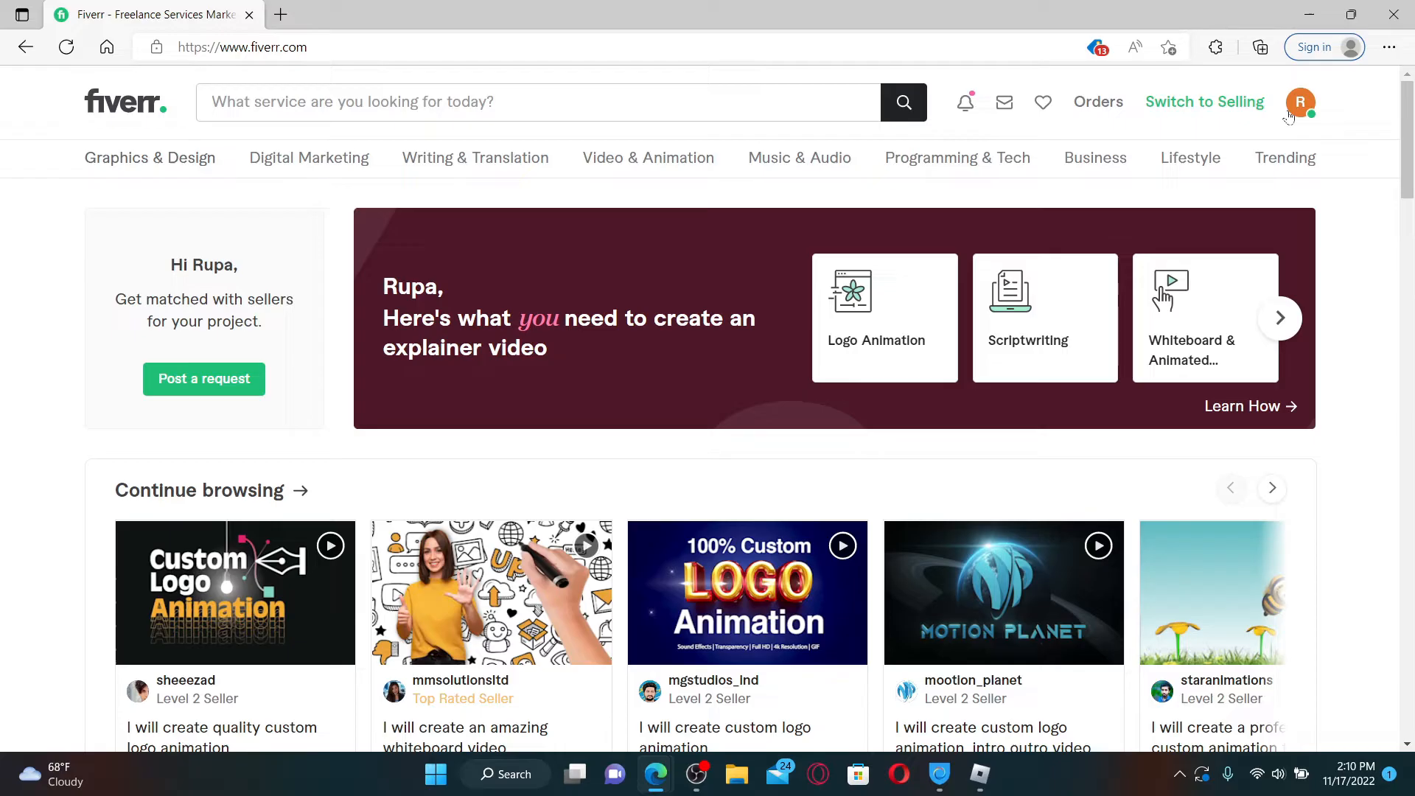
Reach the Security page through the profile avatar's Settings menu.
{"action": "left_click", "coordinate": [1300, 101]}
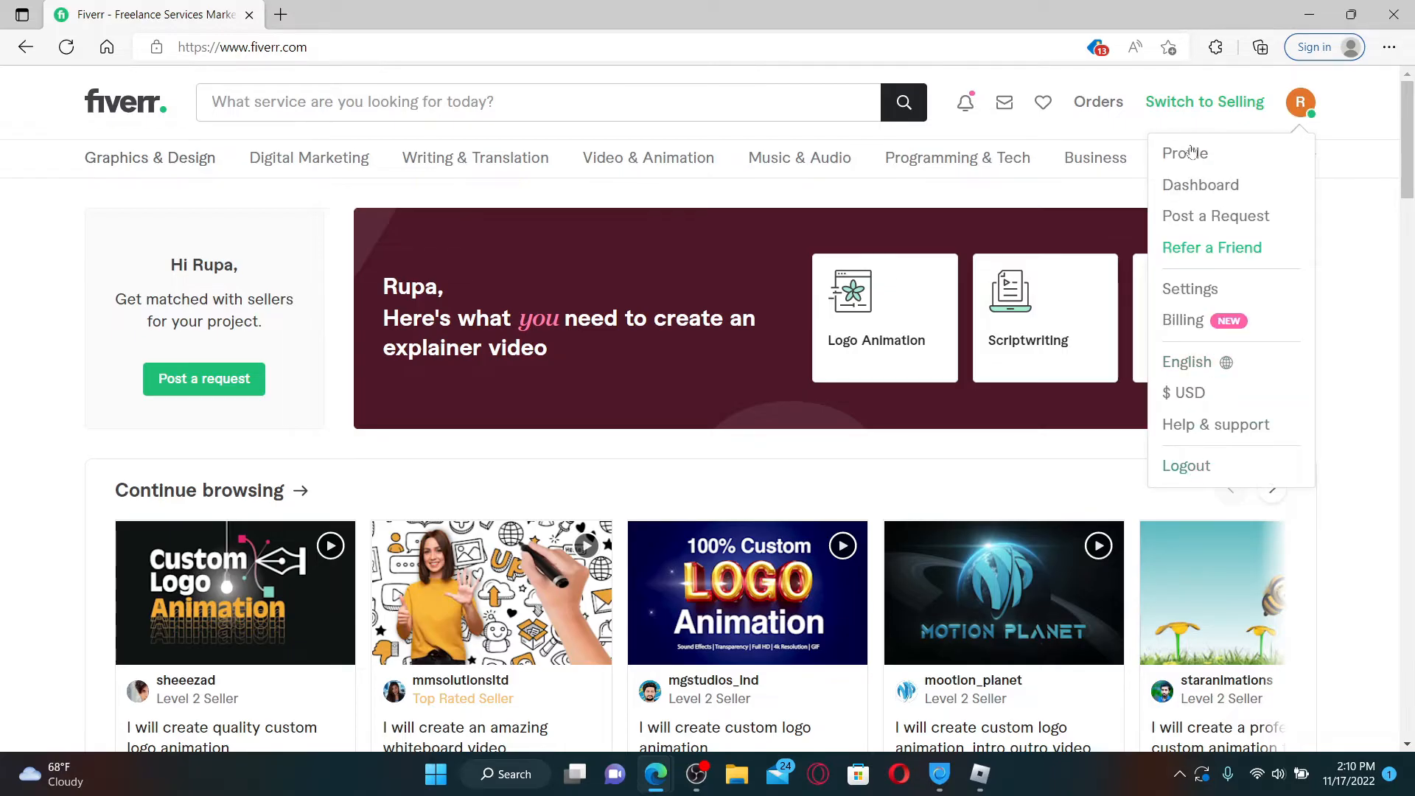
{"action": "left_click", "coordinate": [1189, 288]}
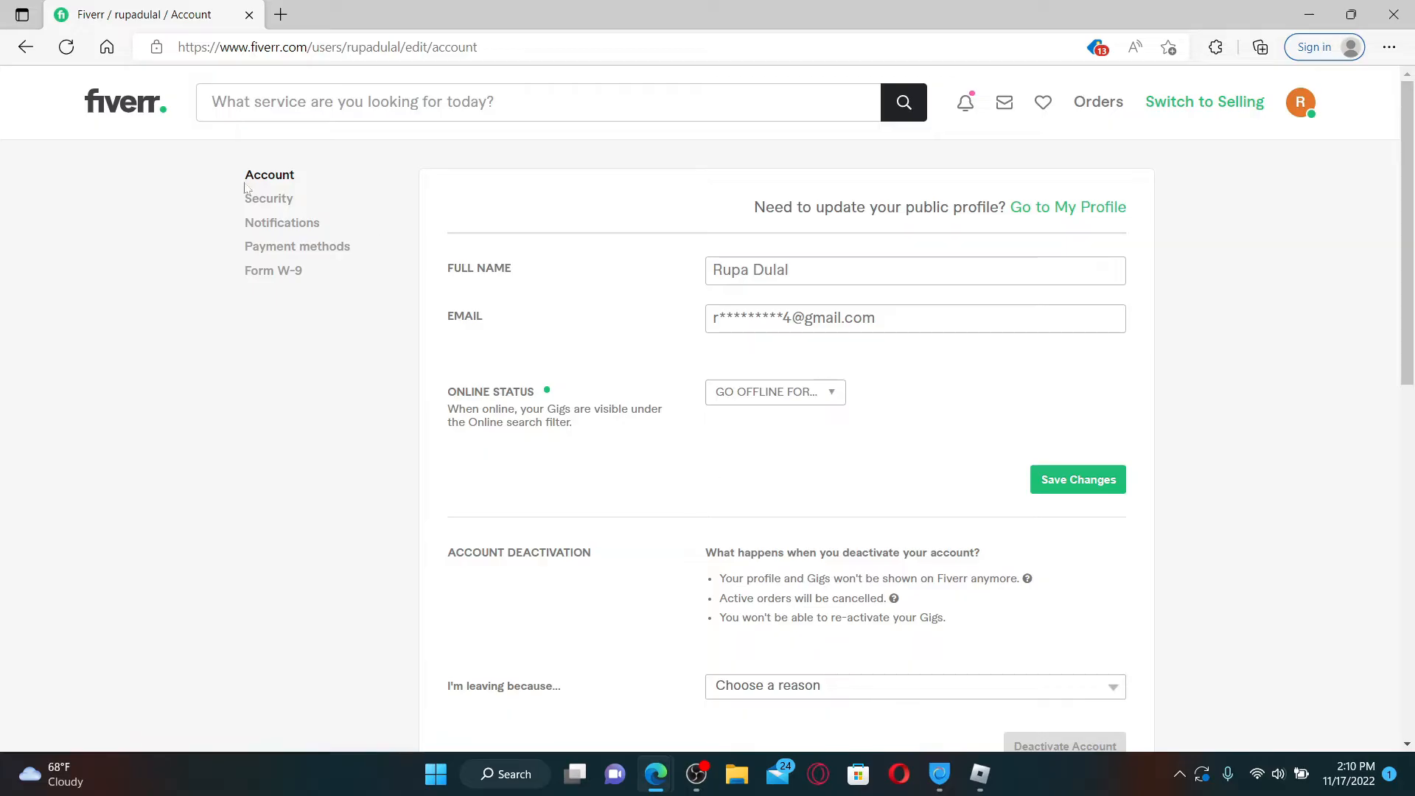
{"action": "mouse_move", "coordinate": [269, 198]}
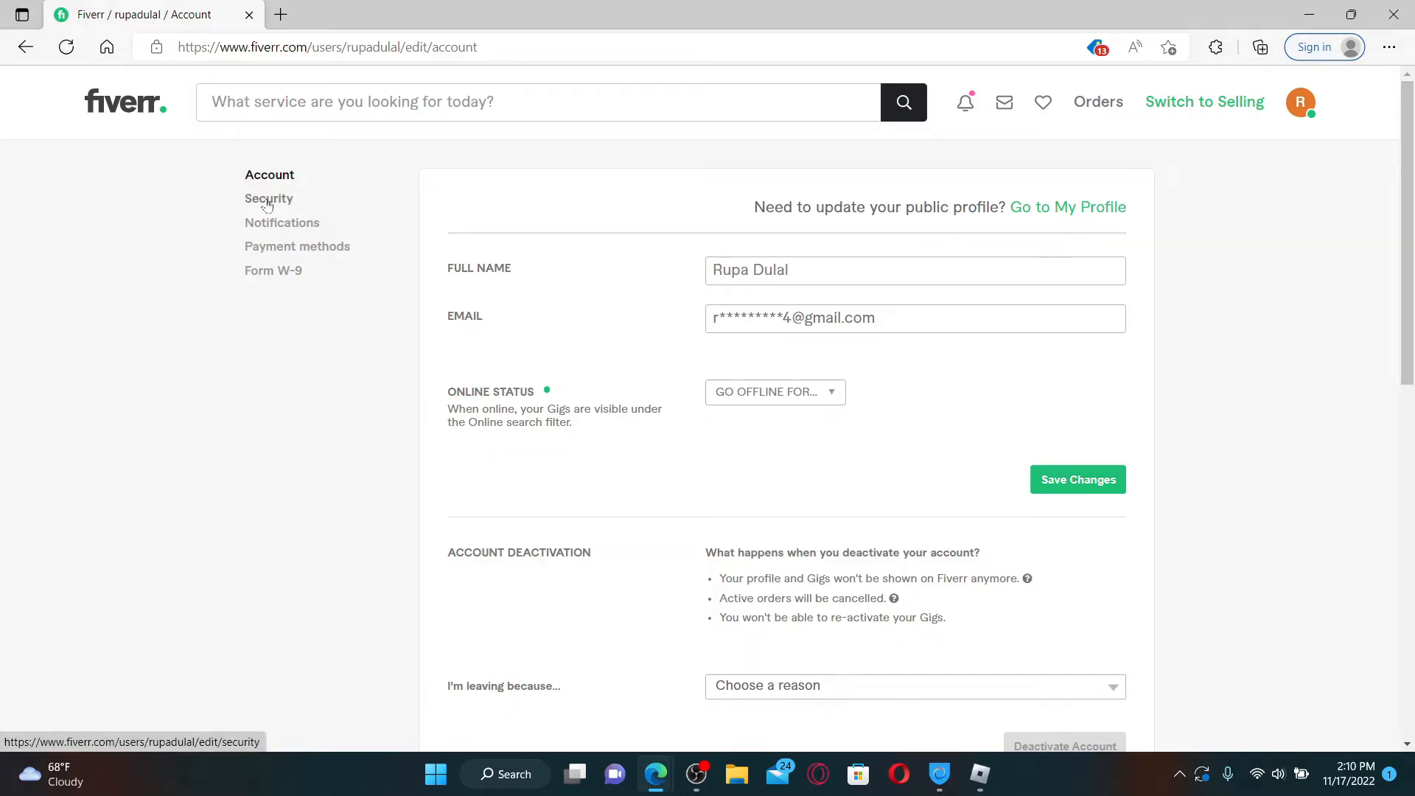
{"action": "left_click", "coordinate": [268, 199]}
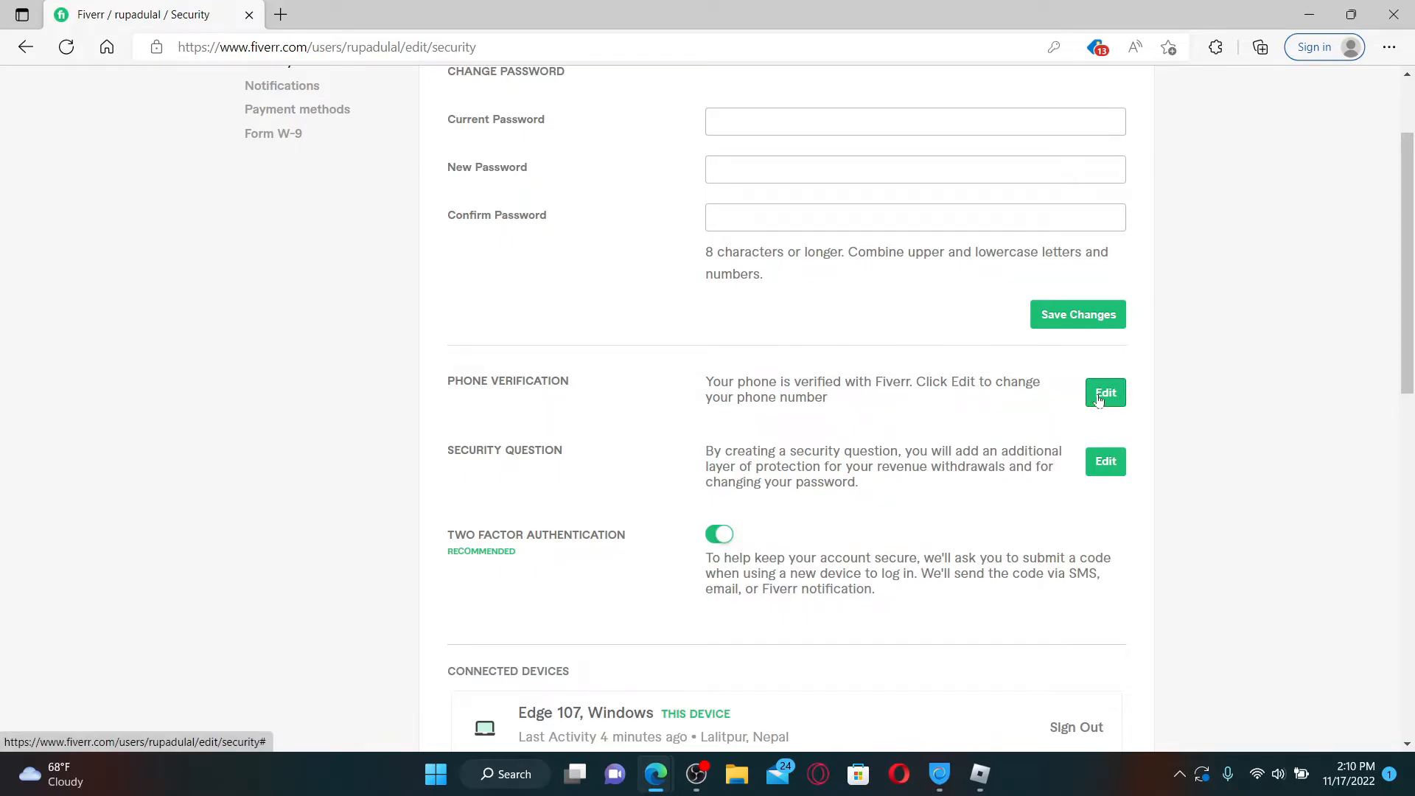
{"action": "left_click", "coordinate": [1105, 392]}
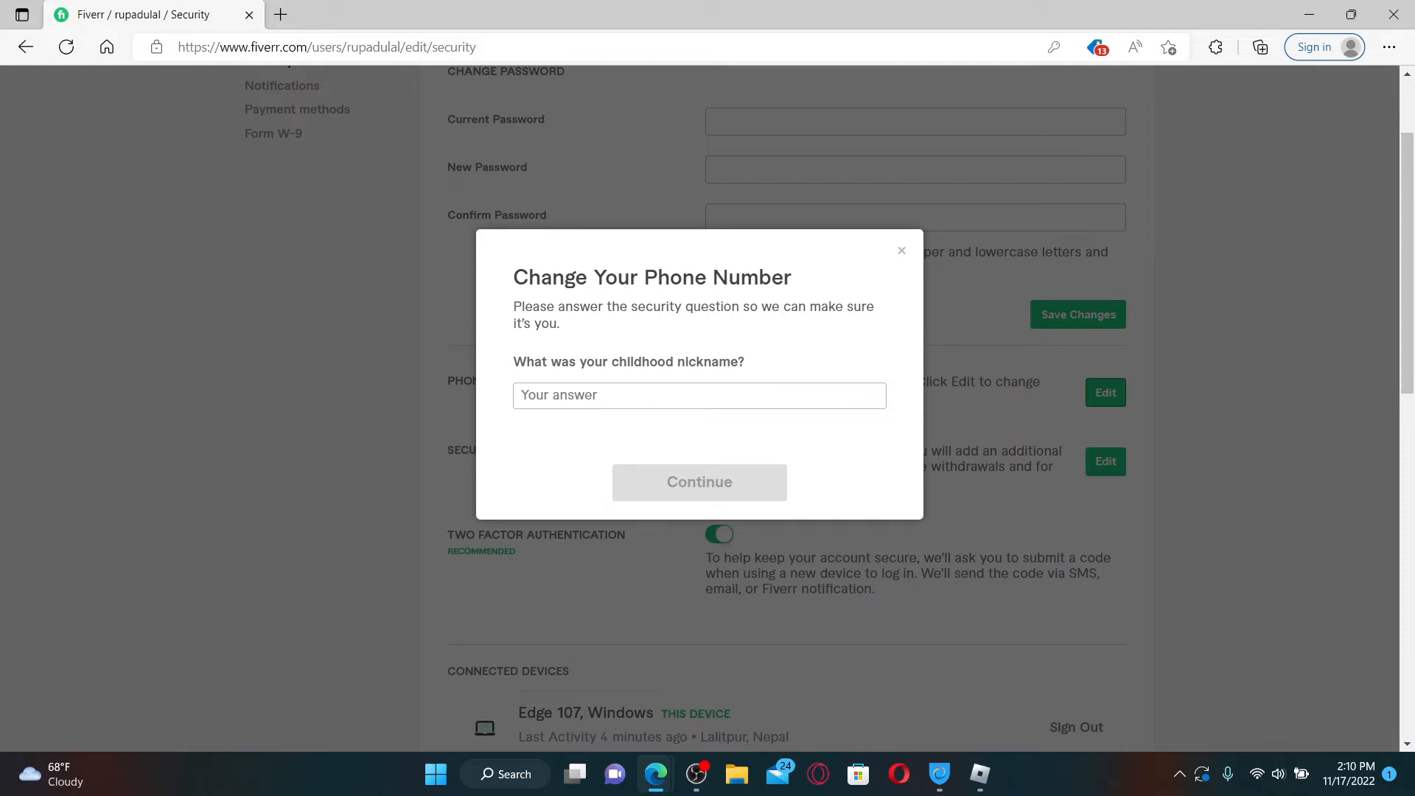
{"action": "left_click", "coordinate": [699, 395]}
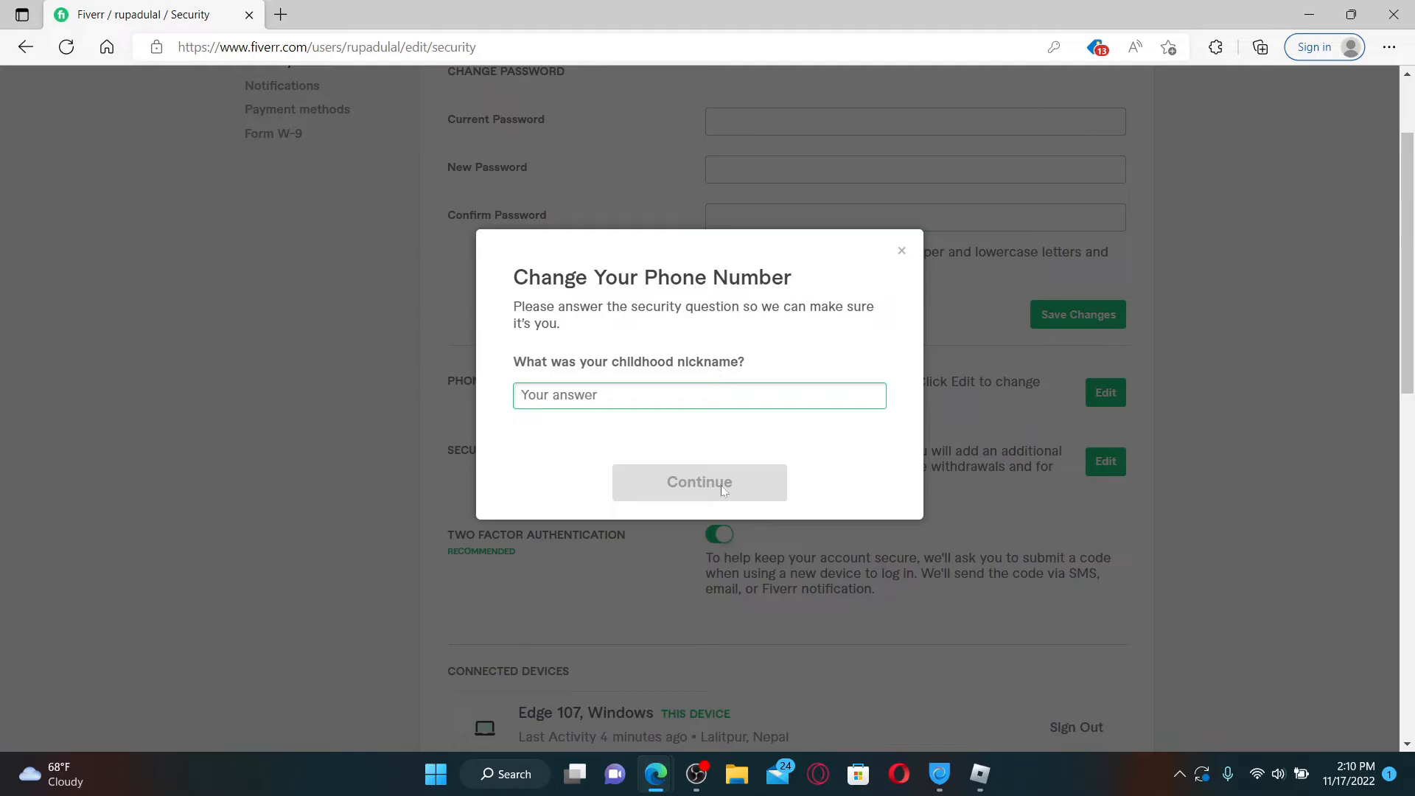
{"action": "left_click", "coordinate": [699, 481]}
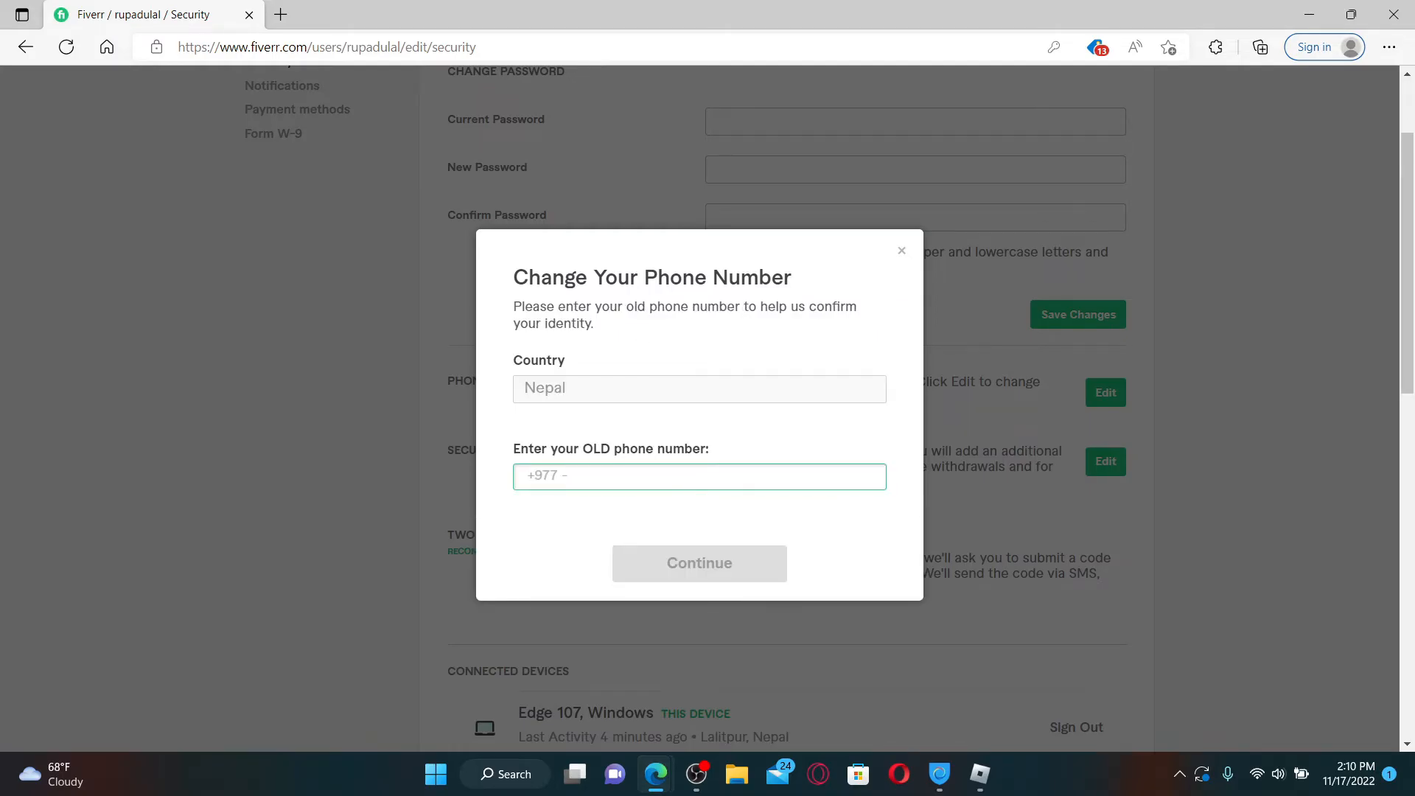
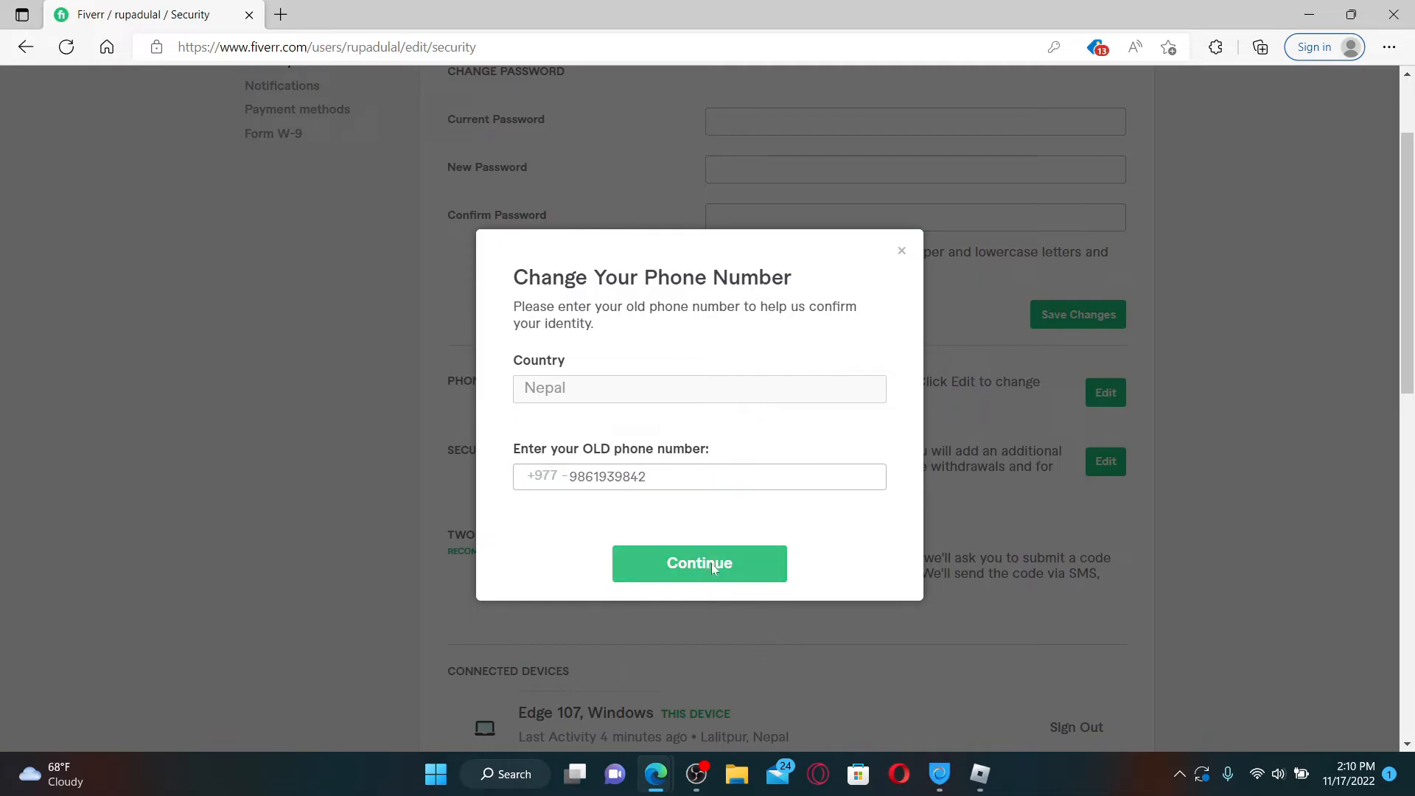
{"action": "left_click", "coordinate": [698, 563]}
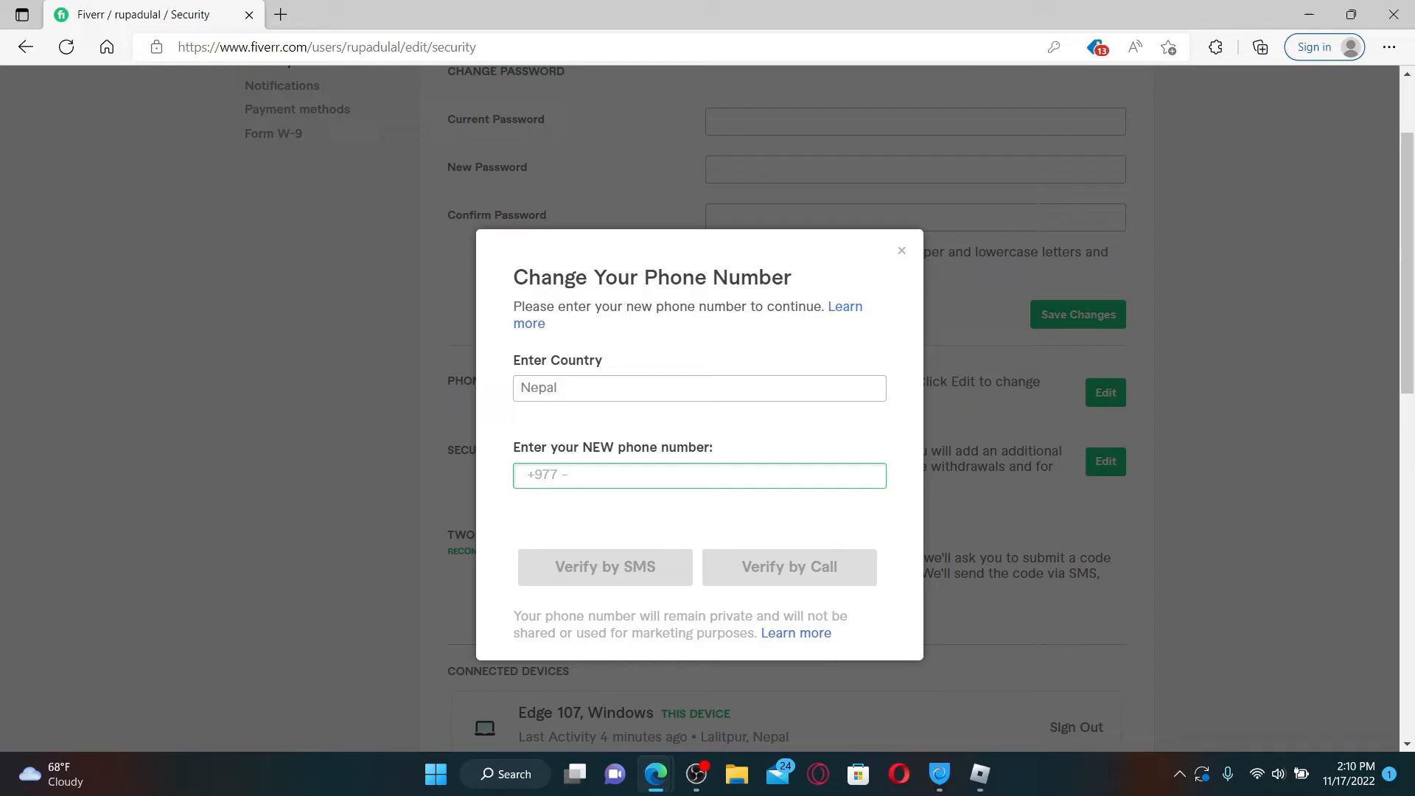
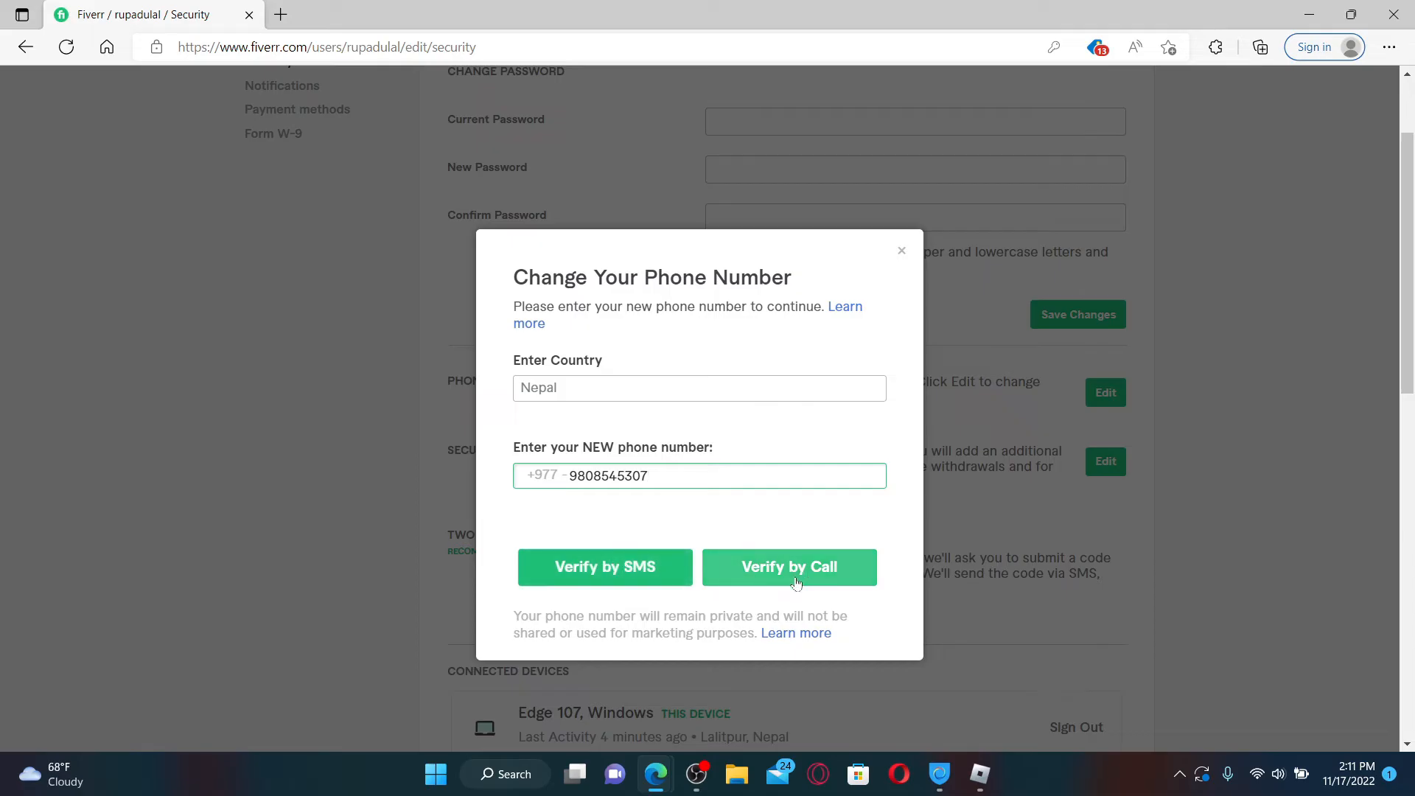
{"action": "mouse_move", "coordinate": [604, 568]}
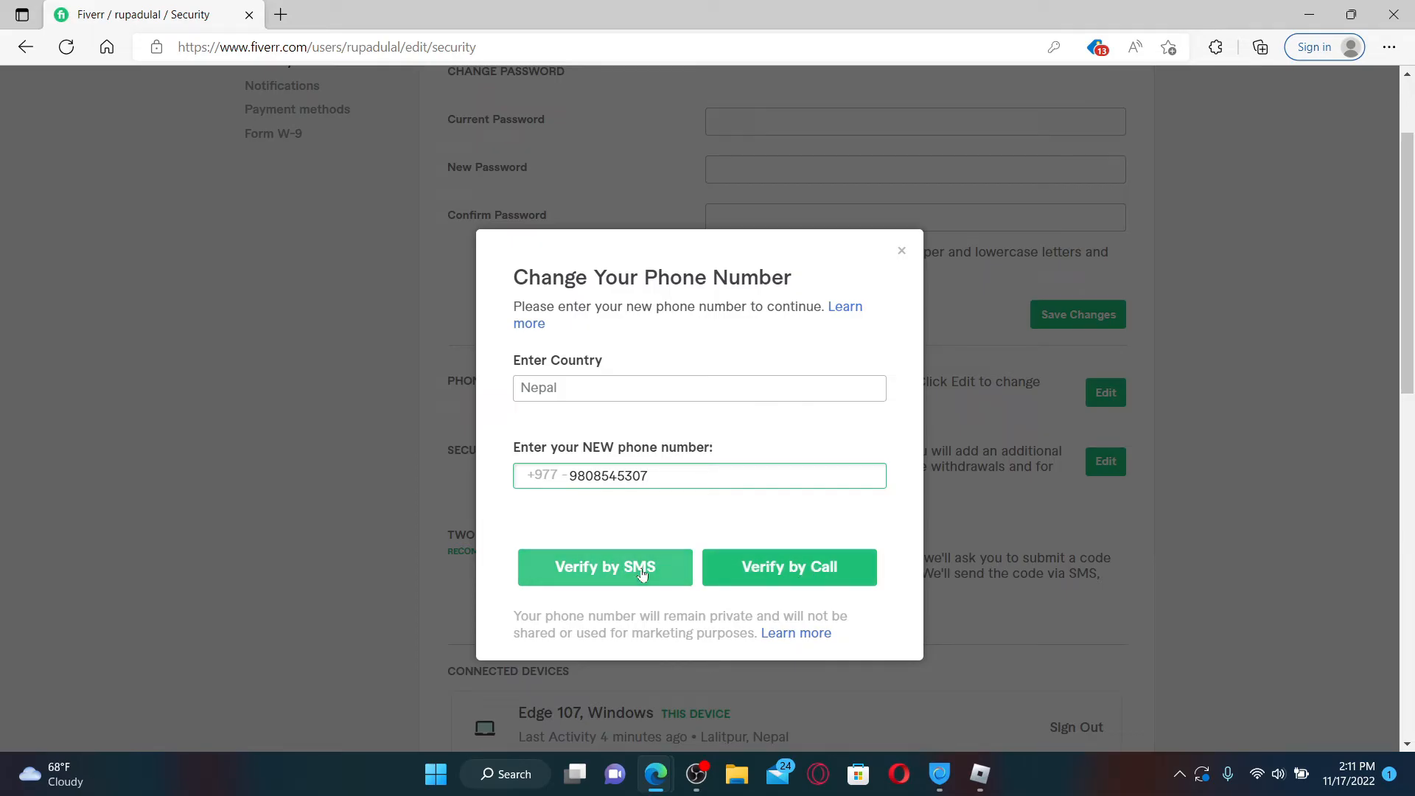
{"action": "mouse_move", "coordinate": [591, 573]}
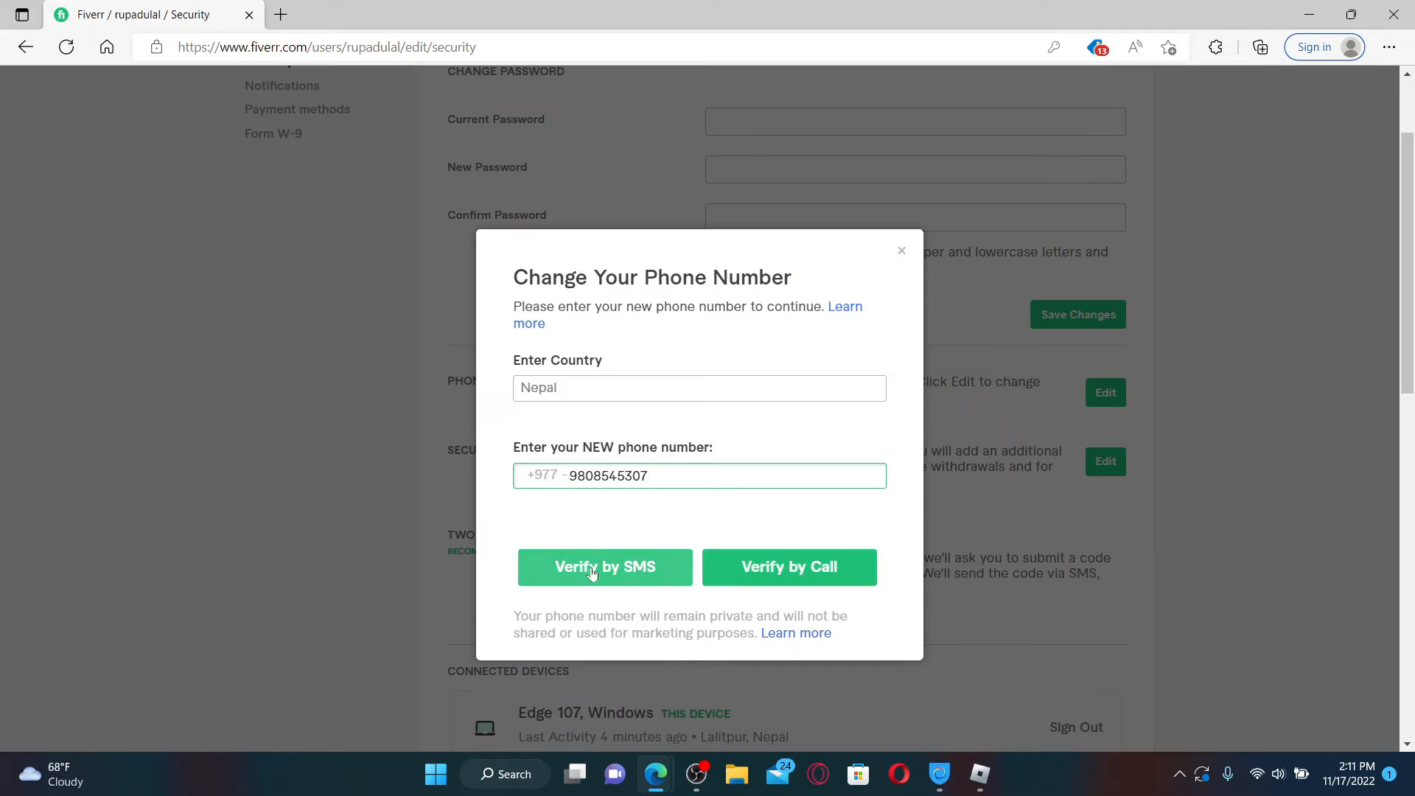
{"action": "left_click", "coordinate": [604, 567]}
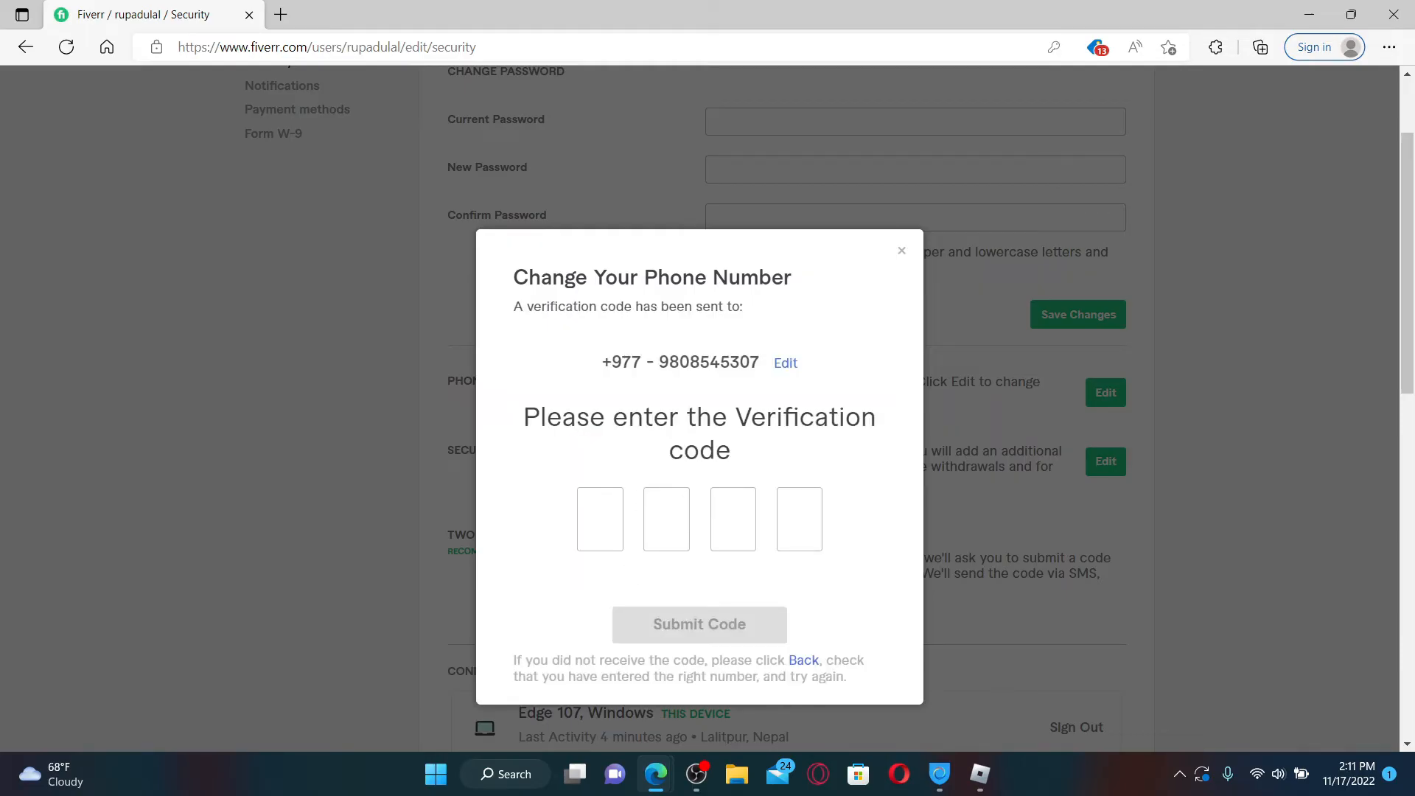
{"action": "left_click", "coordinate": [599, 518]}
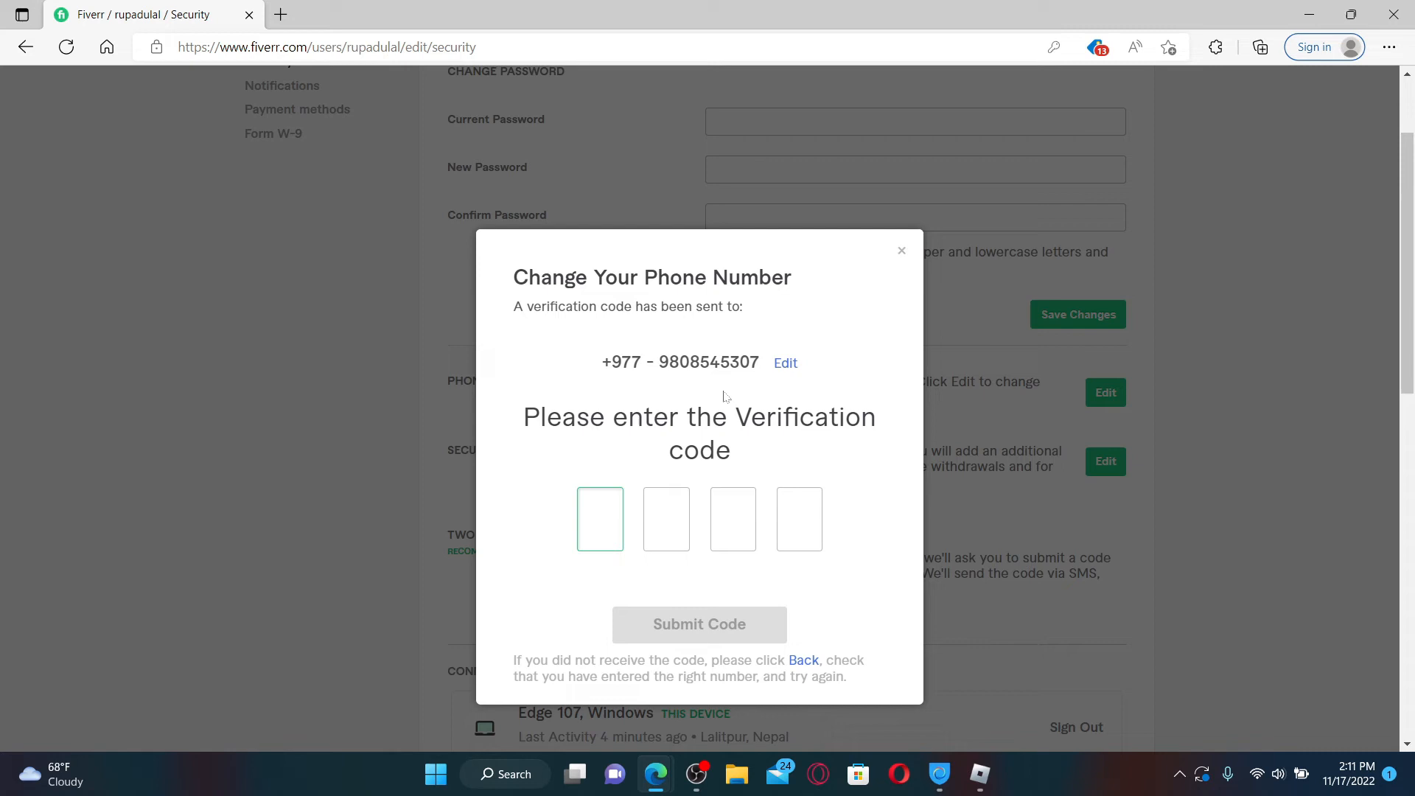
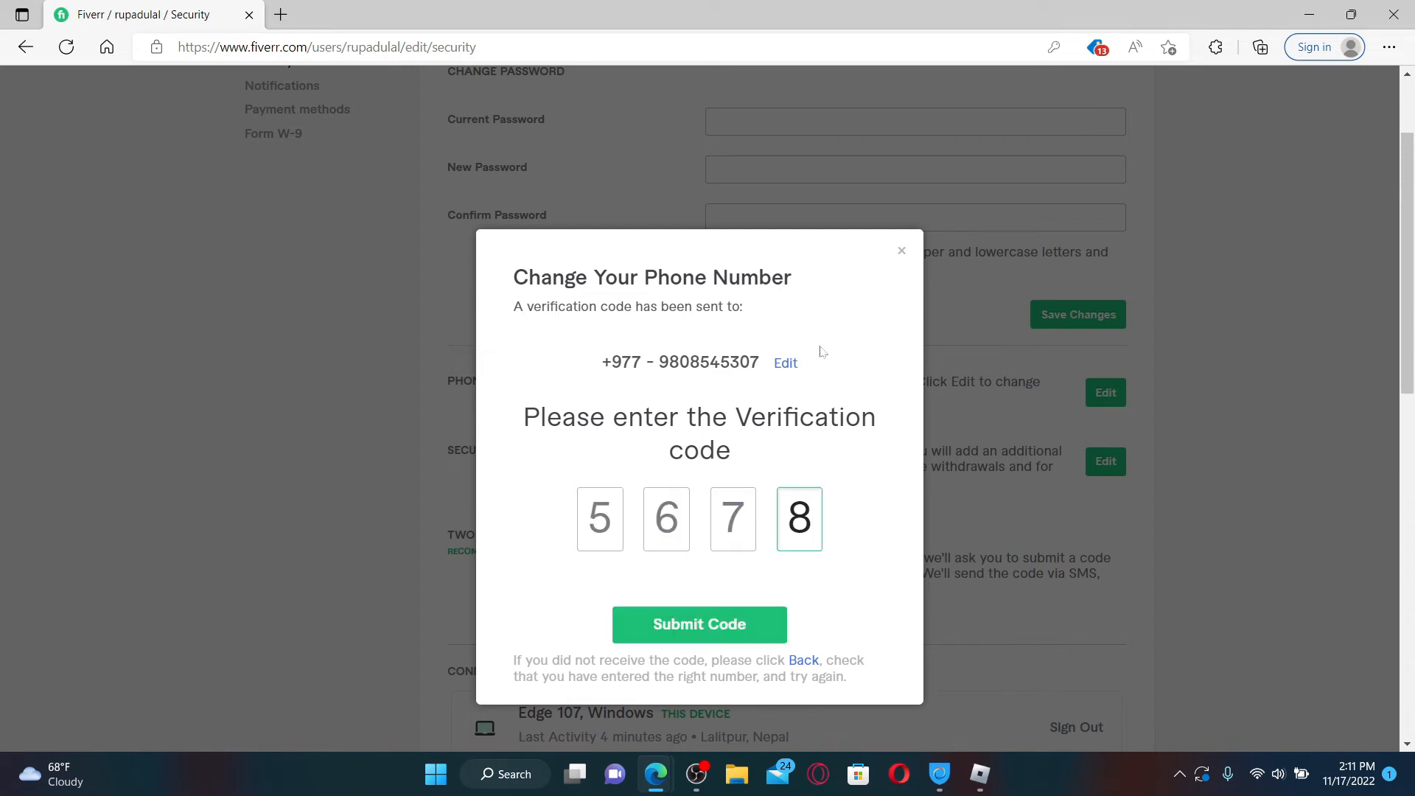
{"action": "mouse_move", "coordinate": [700, 625]}
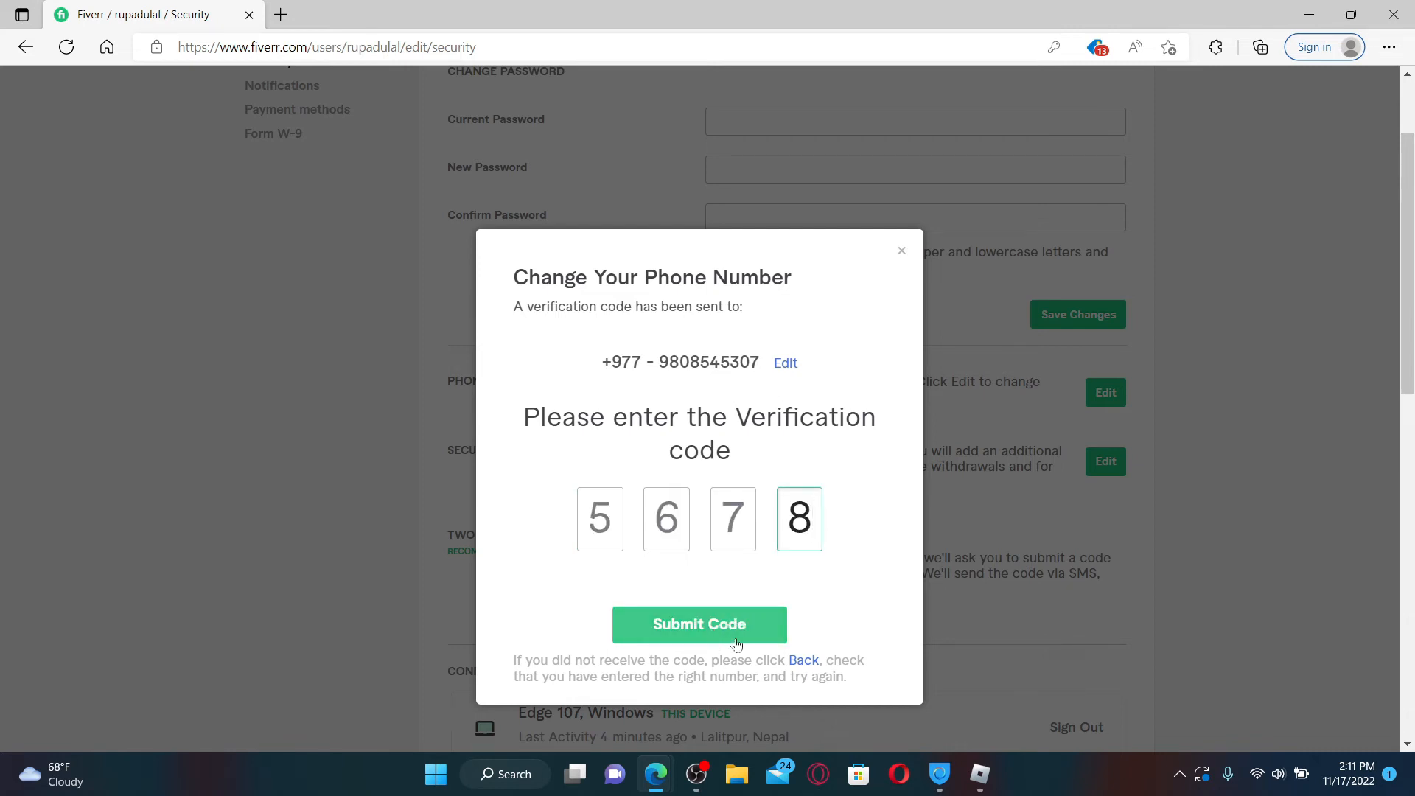
{"action": "left_click", "coordinate": [699, 623]}
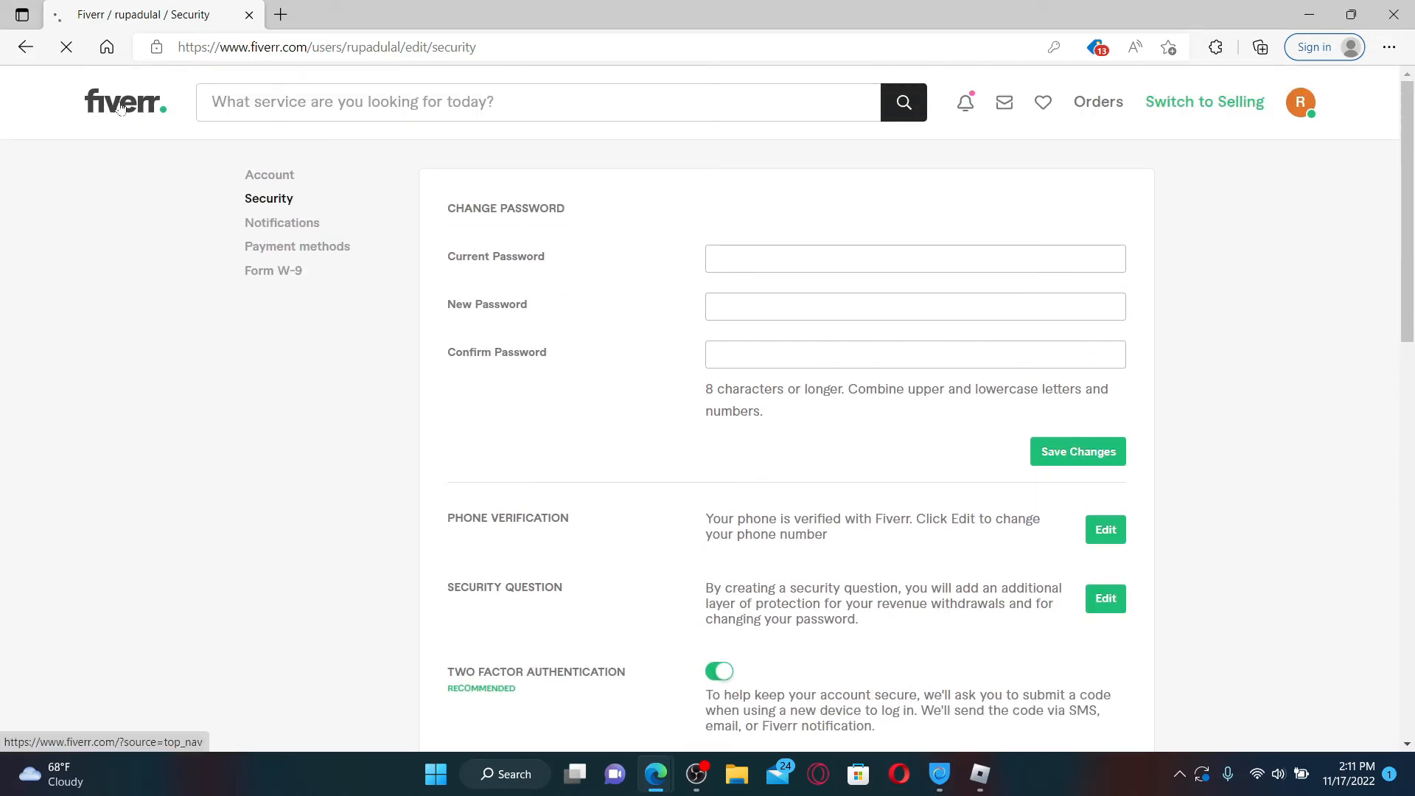
{"action": "left_click", "coordinate": [126, 101]}
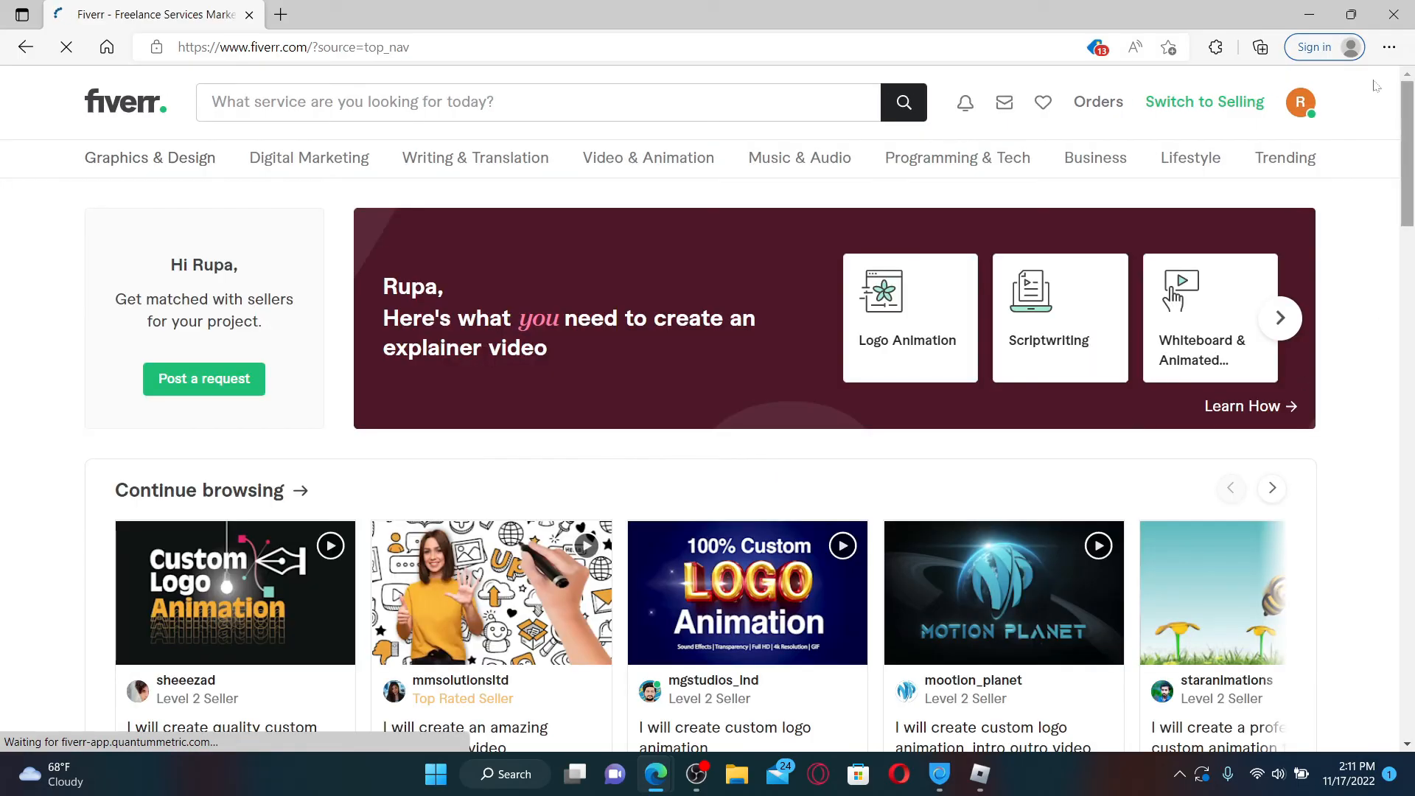